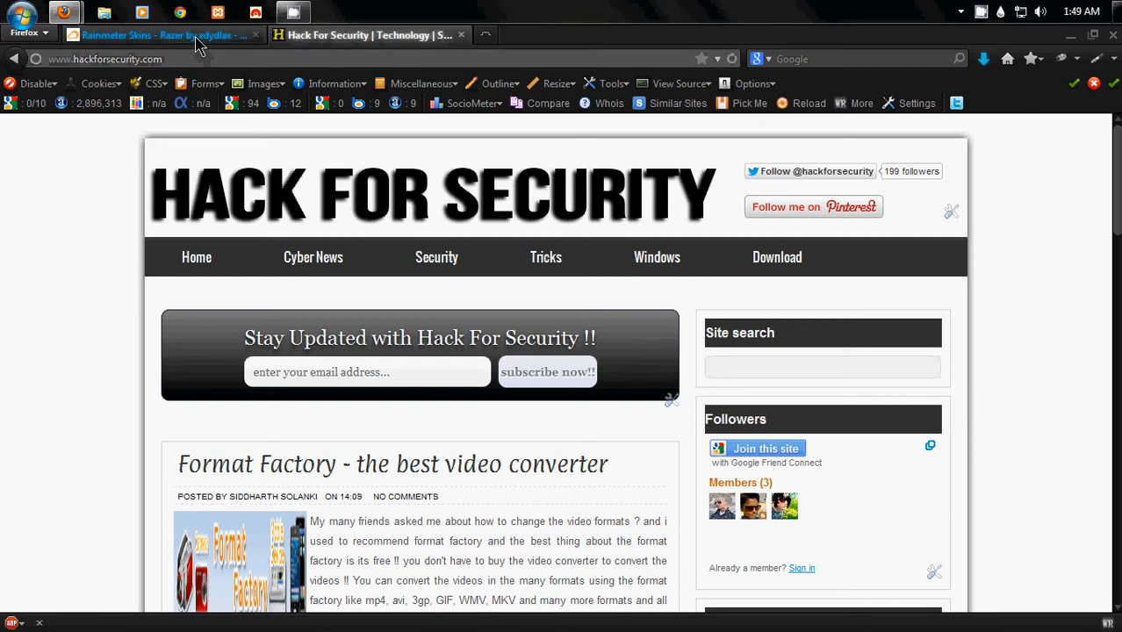
Switch Firefox to the 'Rainmeter Skins - Razer by xdydlax' tab on customize.org
left_click(163, 35)
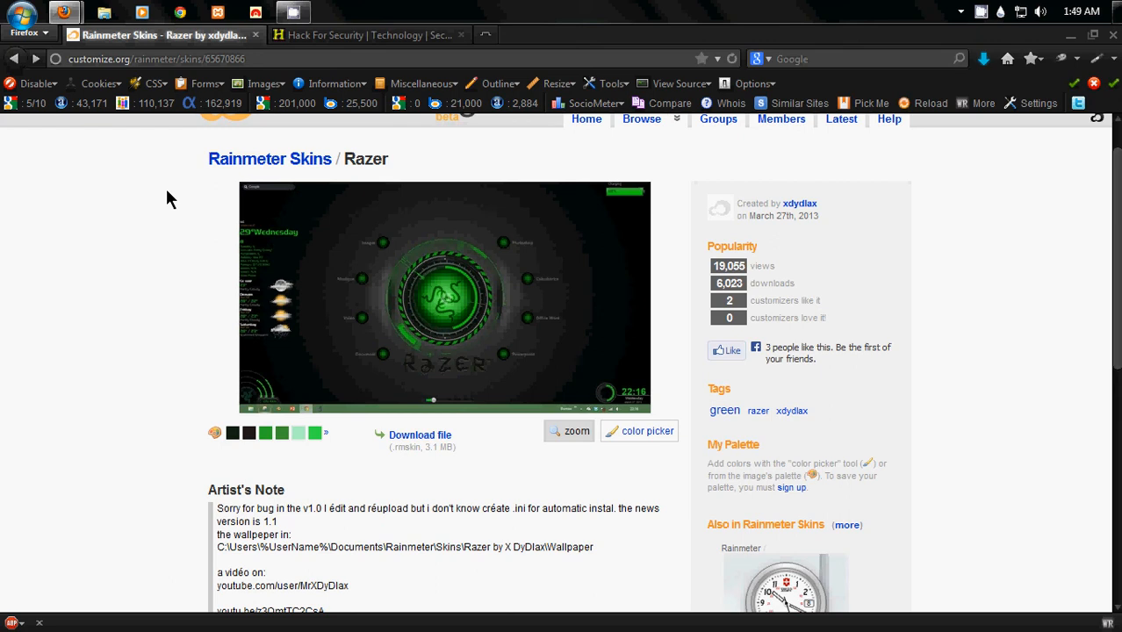
mouse_move(272, 375)
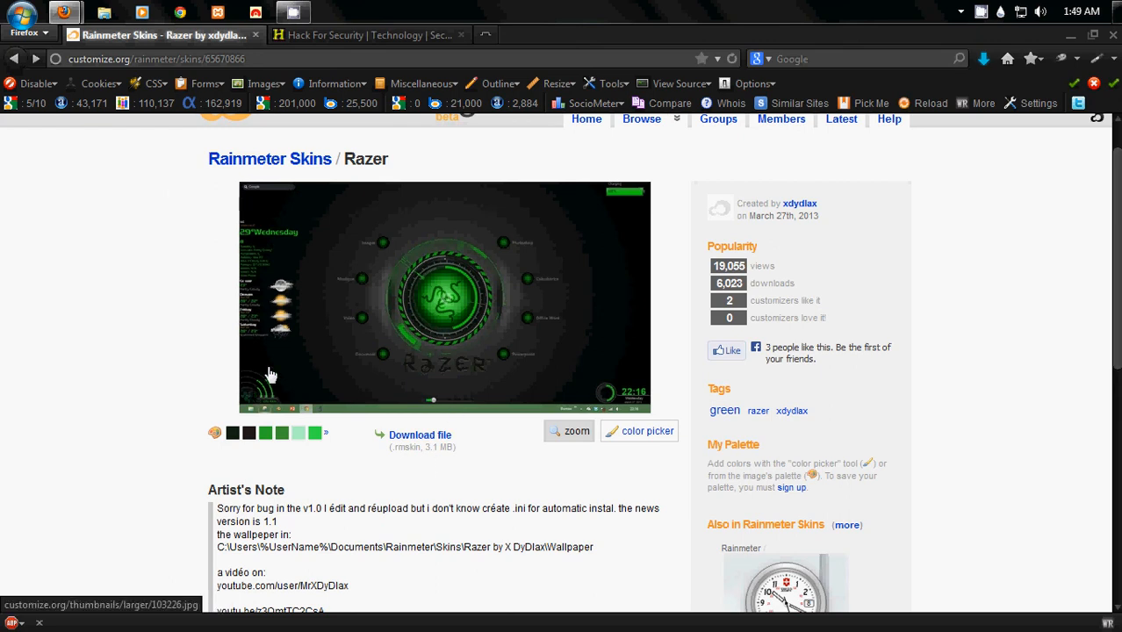
mouse_move(507, 334)
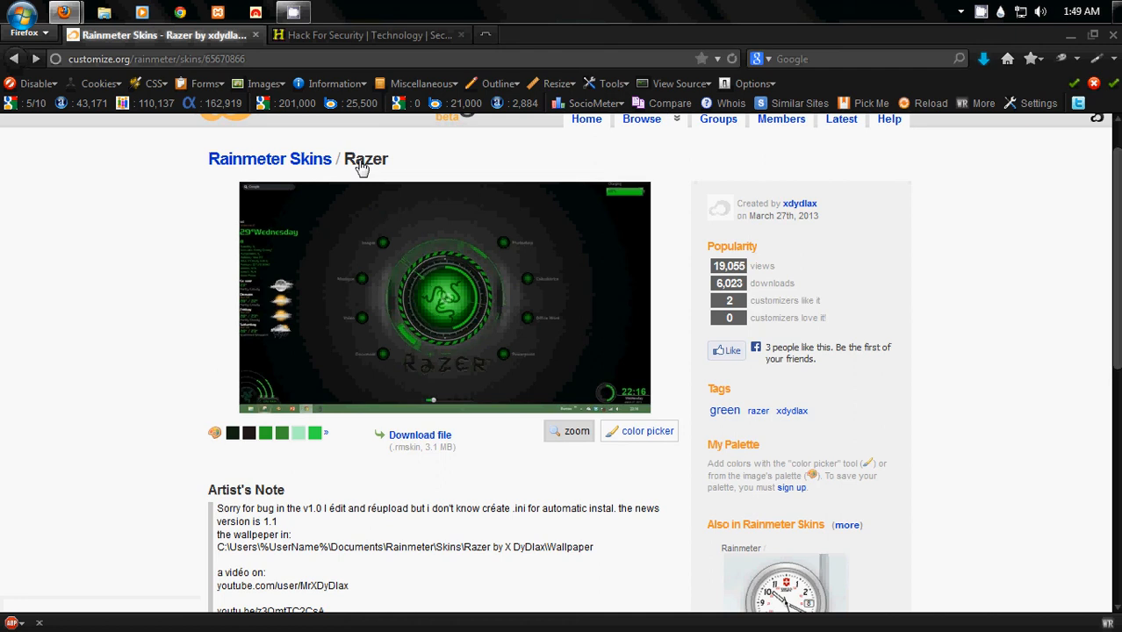
Install Razer_by_X_DyDlax_1.1.rmskin from Downloads through the Rainmeter Skin Installer
left_click(103, 11)
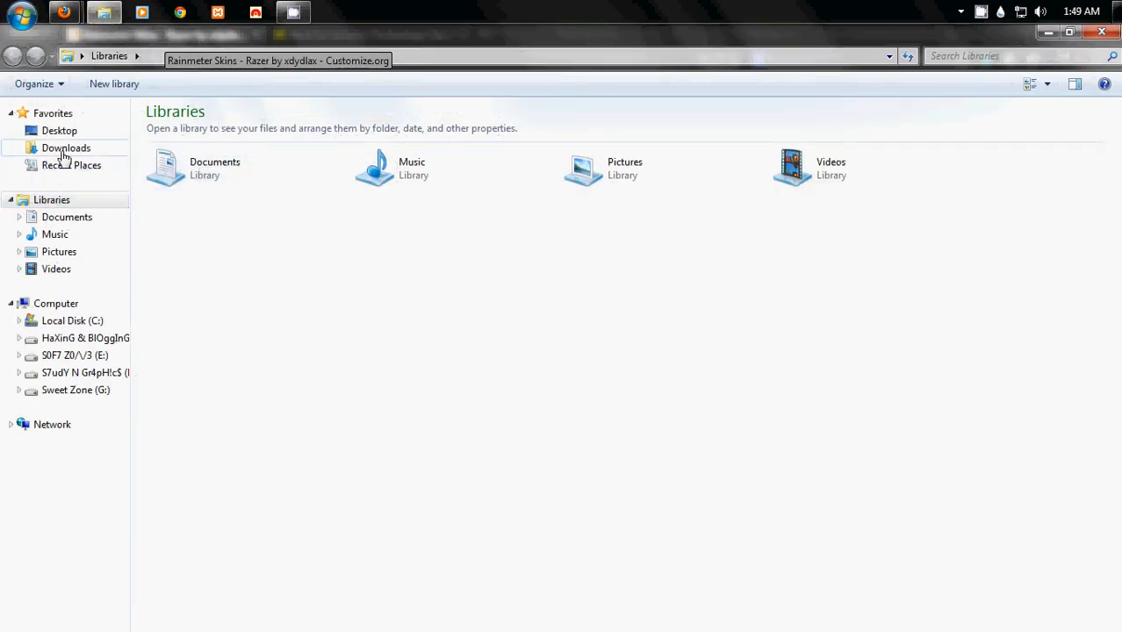
double_click(228, 235)
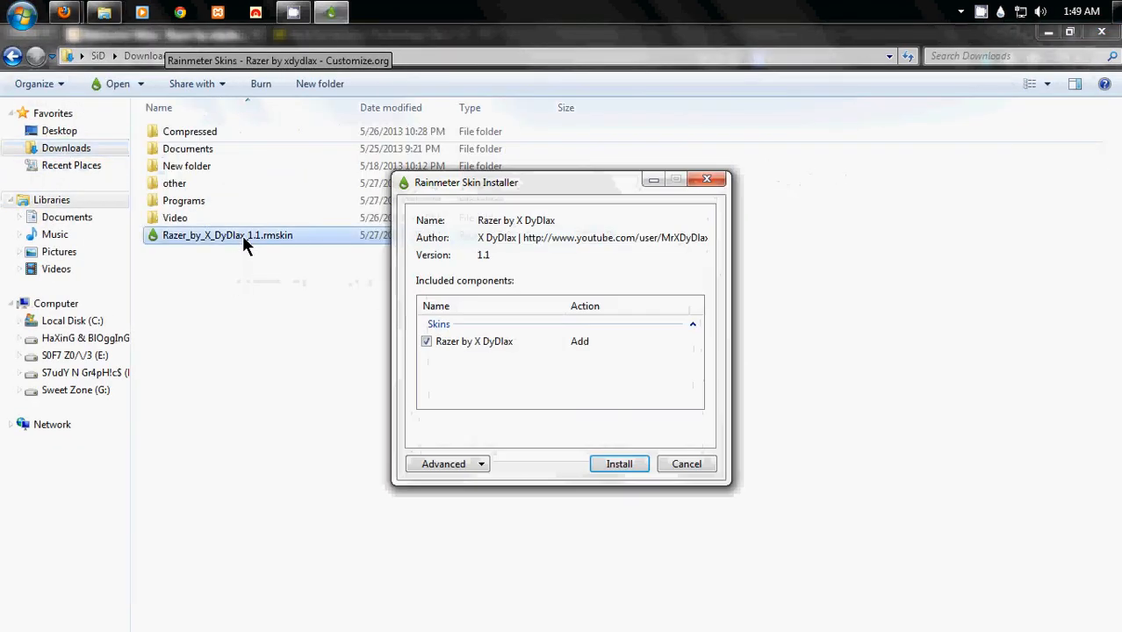
left_click(620, 464)
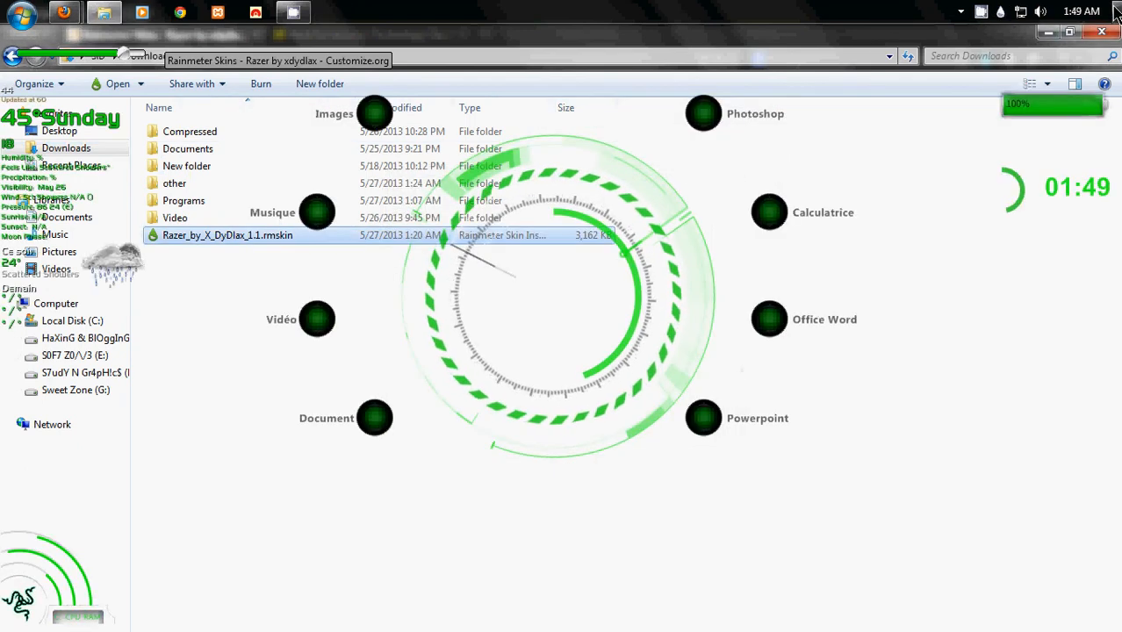
Show the desktop so the weather, clock, battery, launcher and CPU/RAM widgets are visible
left_click(1102, 32)
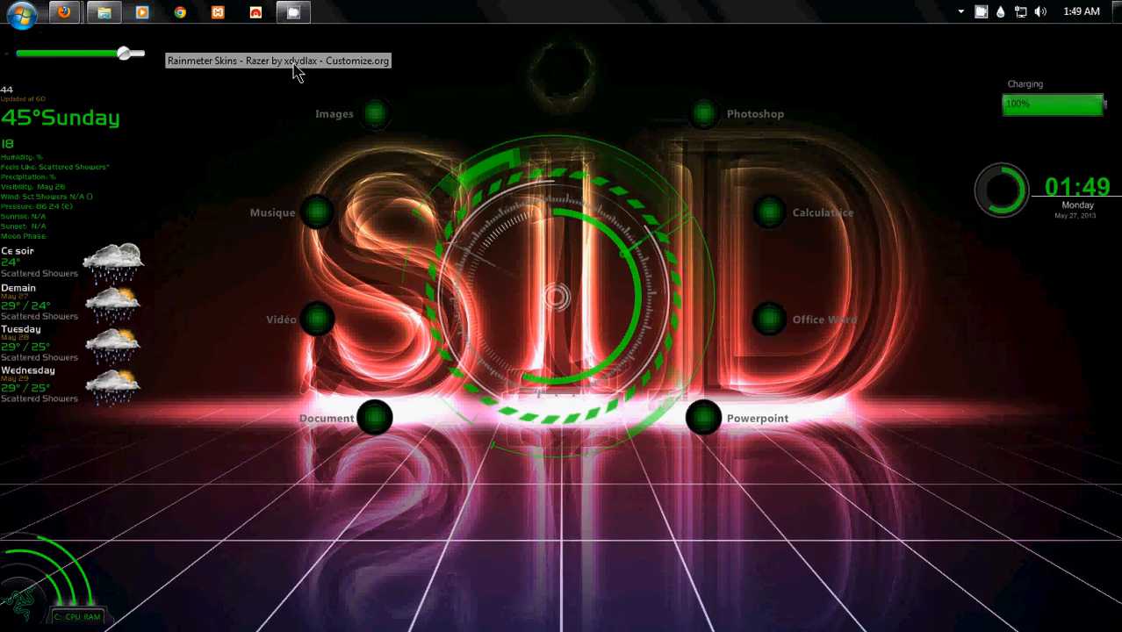
mouse_move(405, 98)
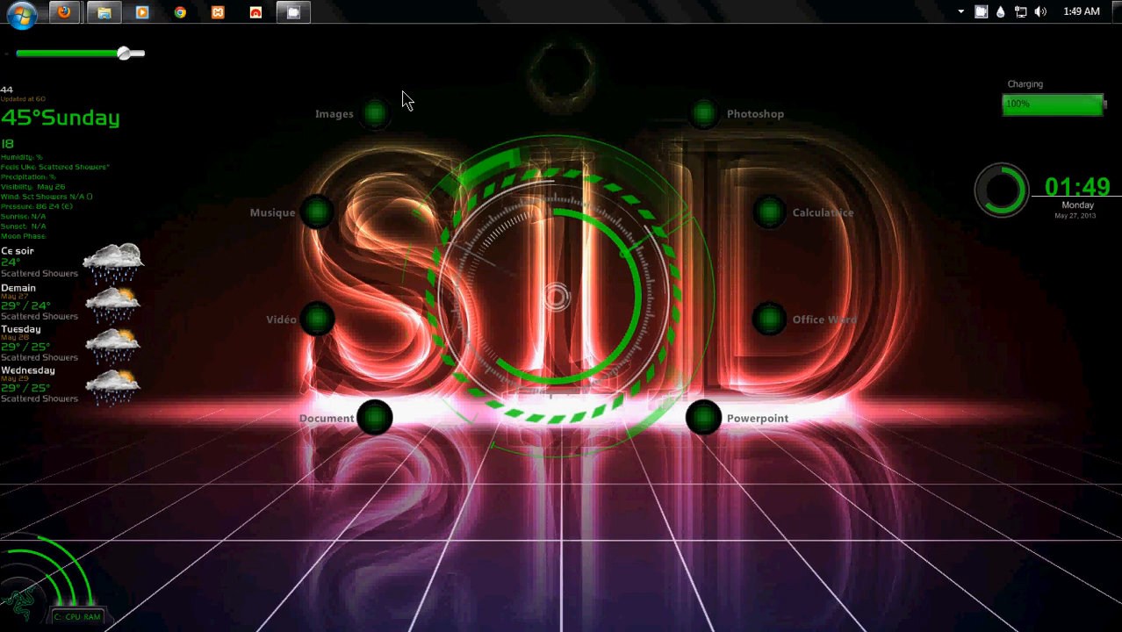
mouse_move(986, 99)
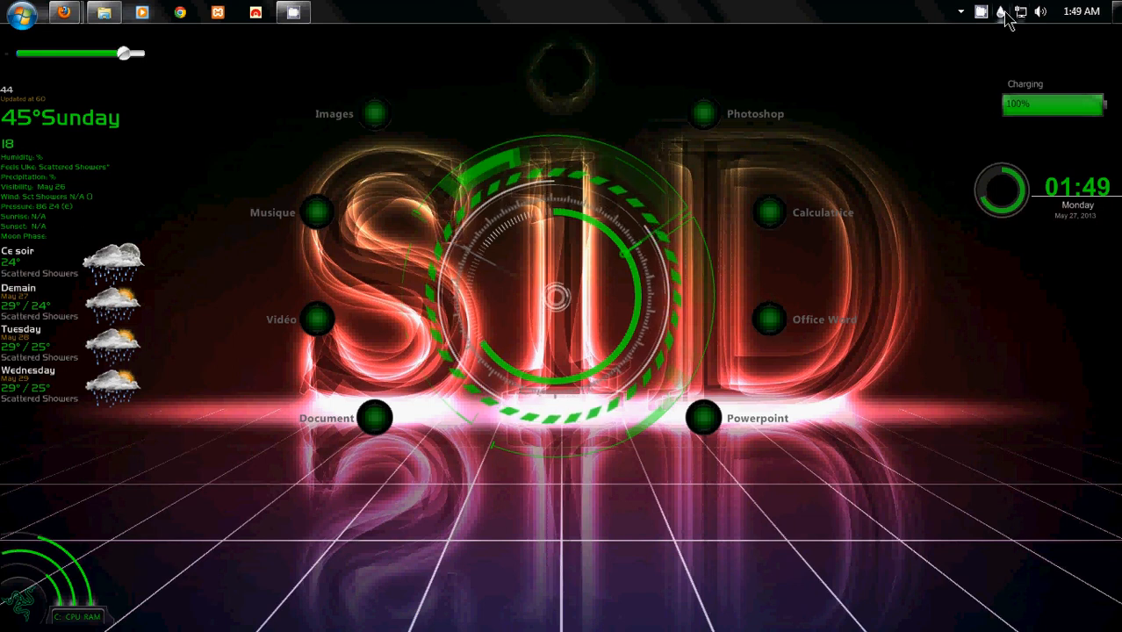
Open Manage Rainmeter from the tray icon and select Razer by X DyDlax > Battery > Battery.ini
right_click(1001, 12)
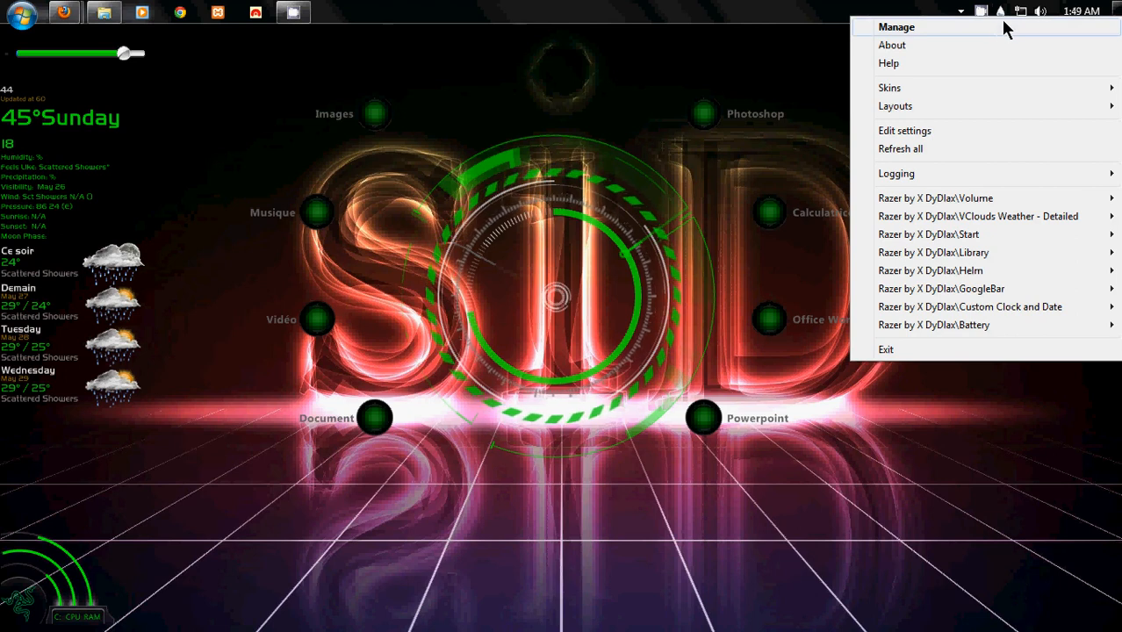
left_click(896, 27)
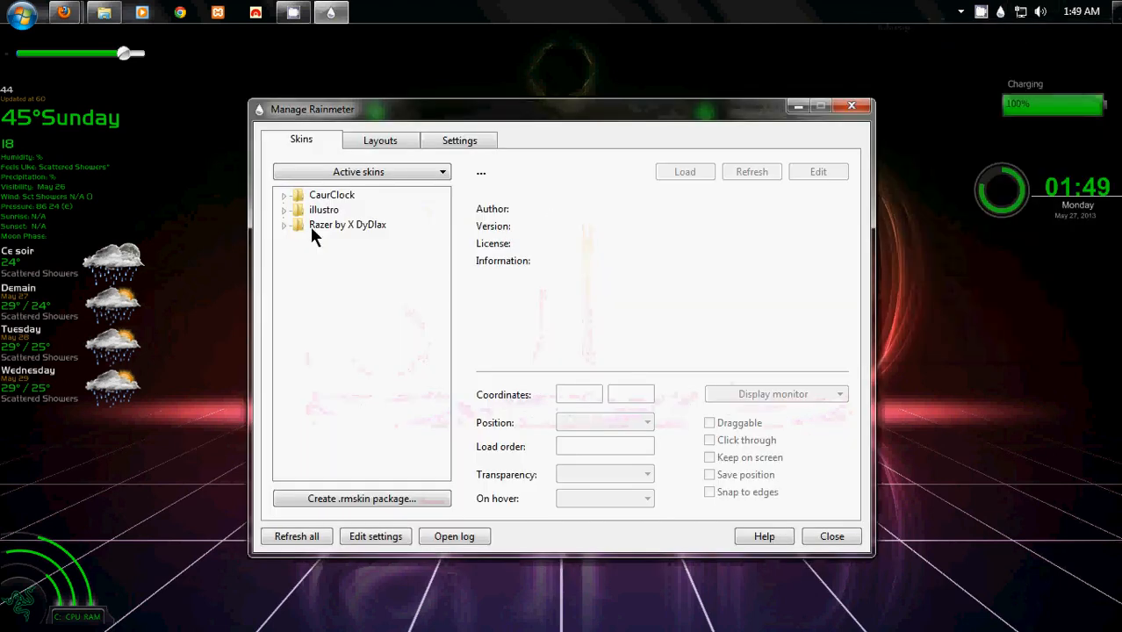
left_click(284, 225)
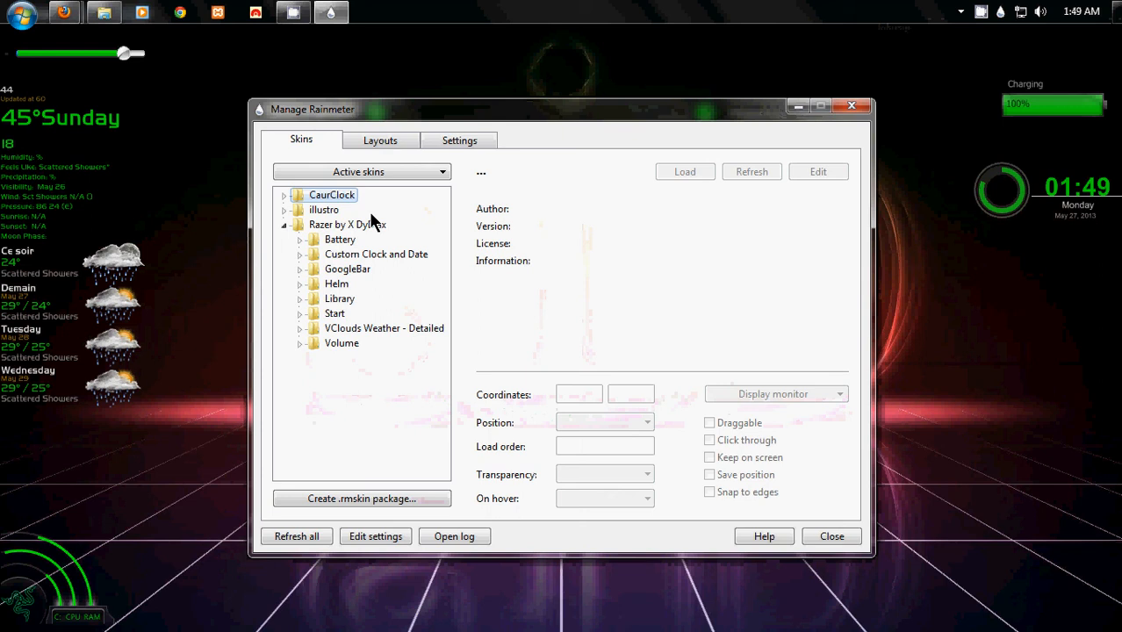
mouse_move(301, 249)
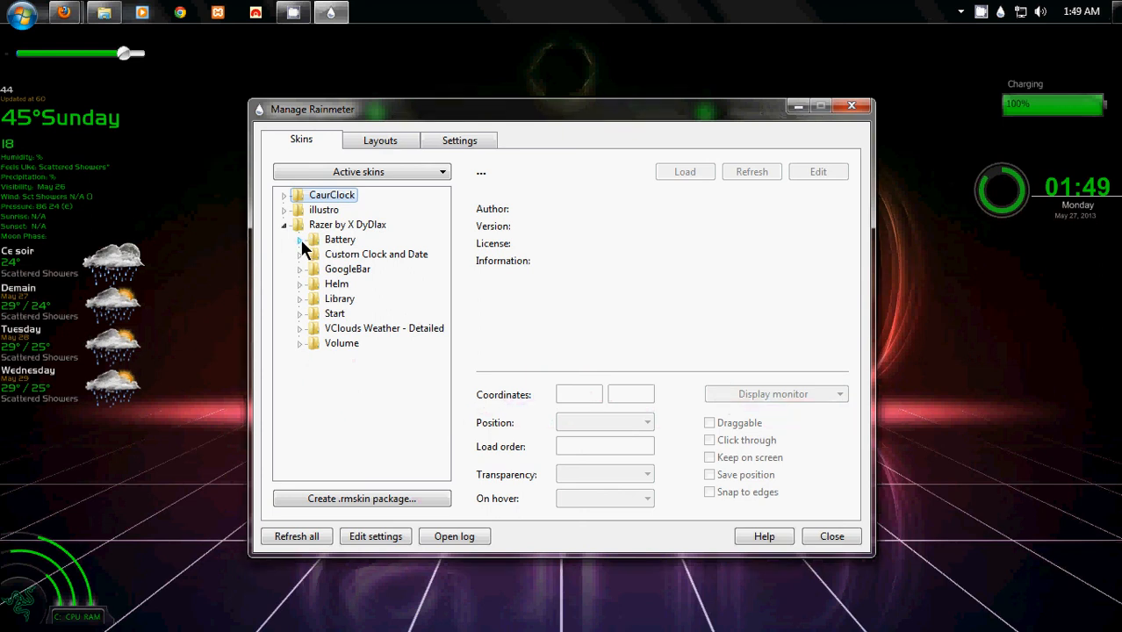
left_click(340, 239)
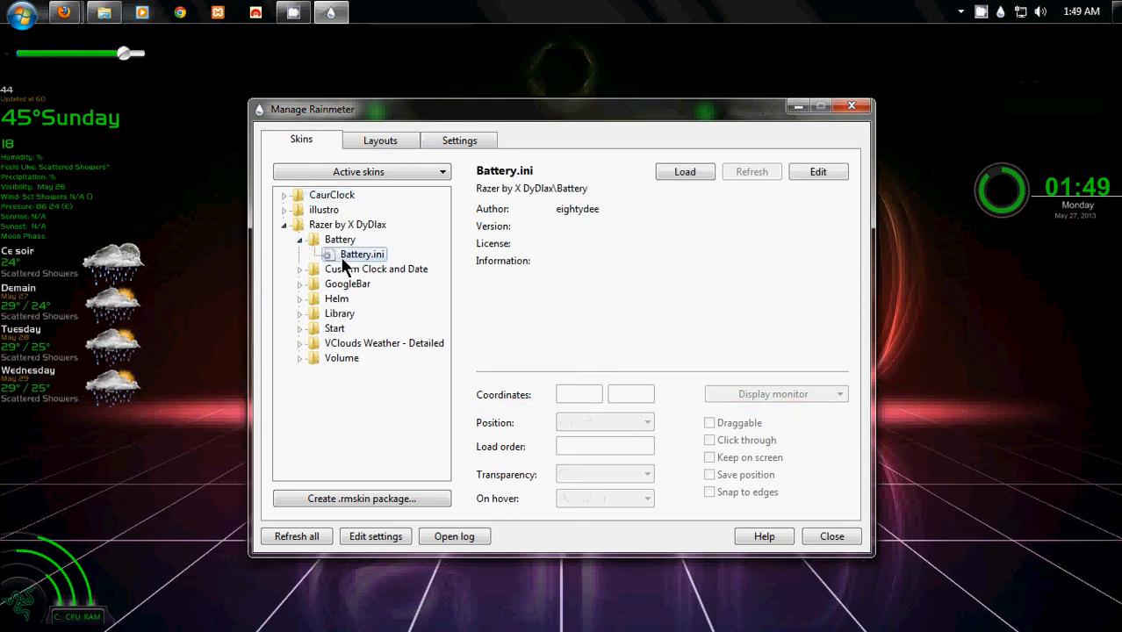
left_click(684, 171)
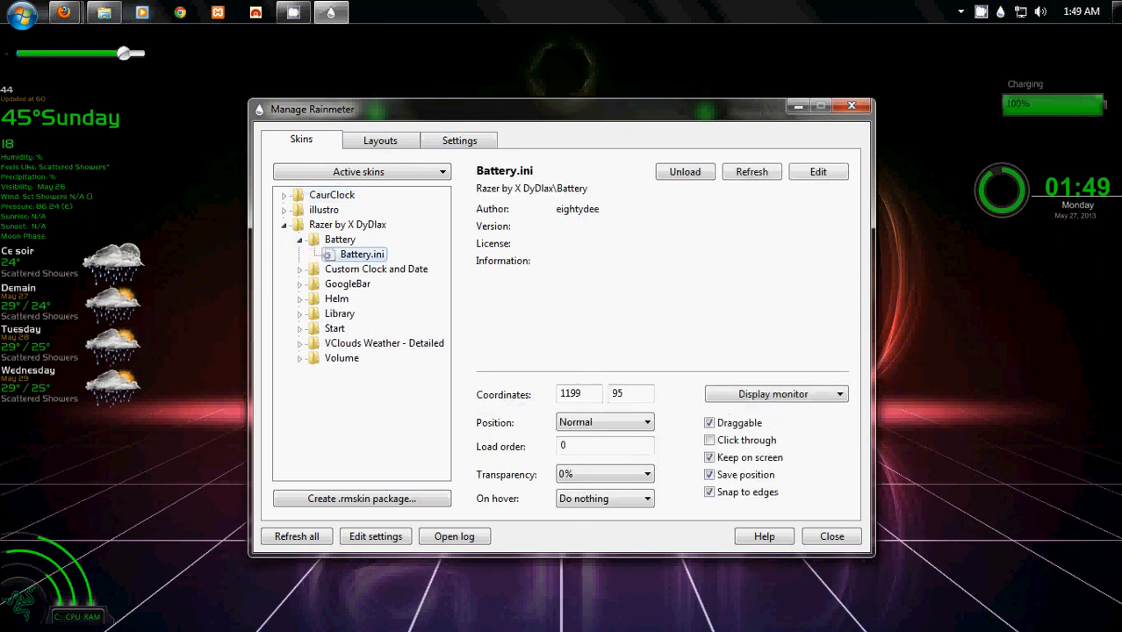
mouse_move(752, 317)
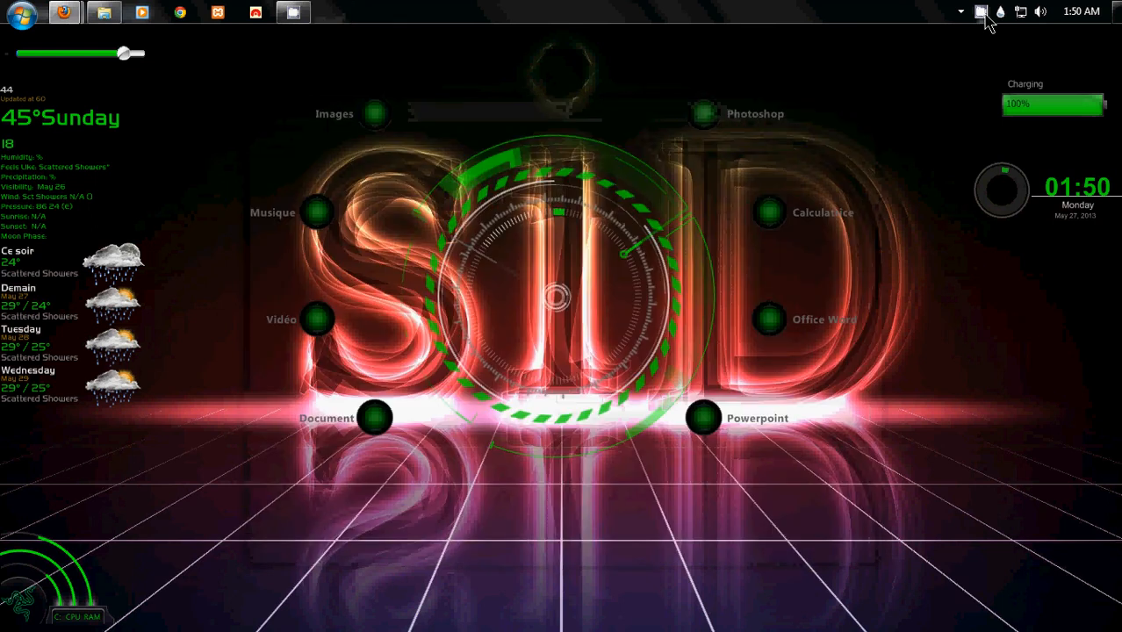
Open the screen recorder's tray menu to stop the recording
left_click(981, 11)
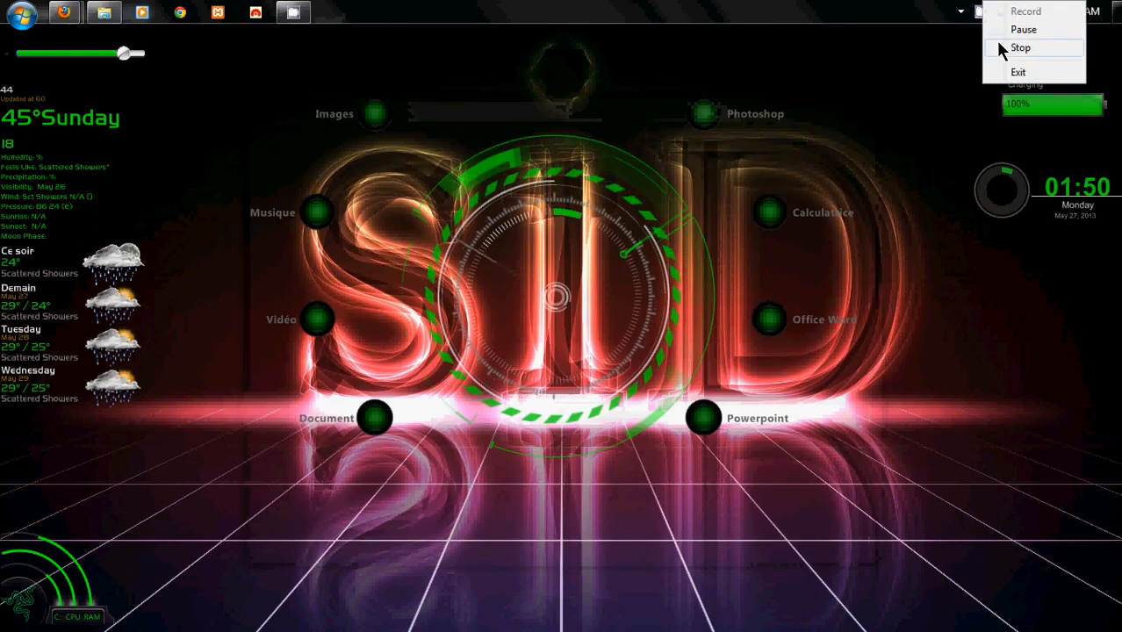